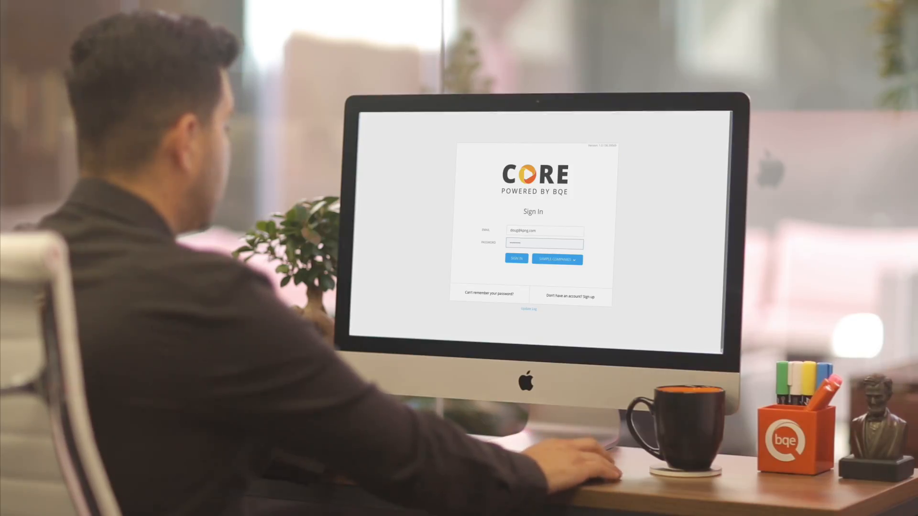
Switch from the sign-in page to the Create an Account form
left_click(516, 259)
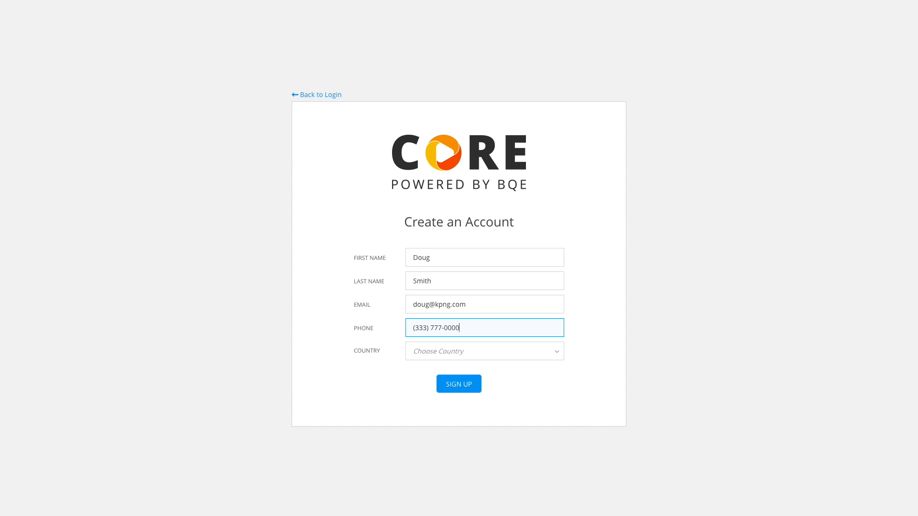
Sign up with United States as country and create the KPNG company as Accountant - Tax Preparer
left_click(484, 351)
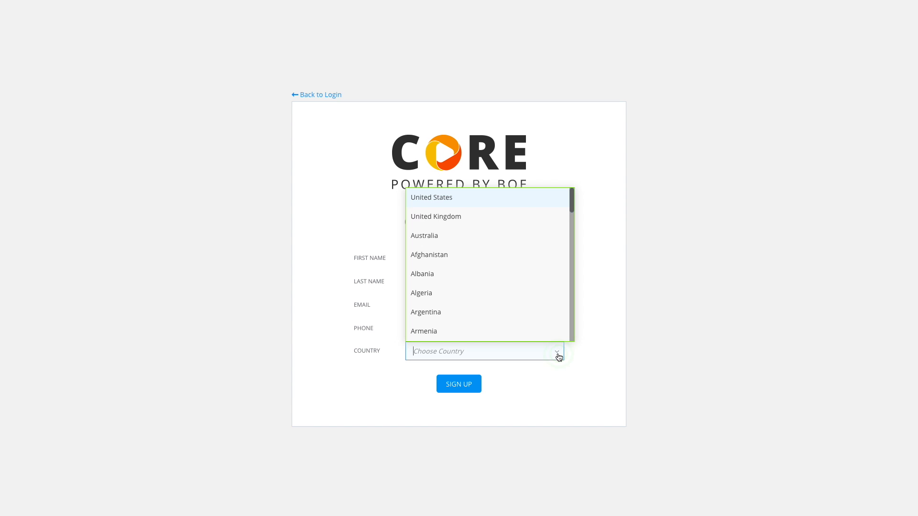
left_click(431, 197)
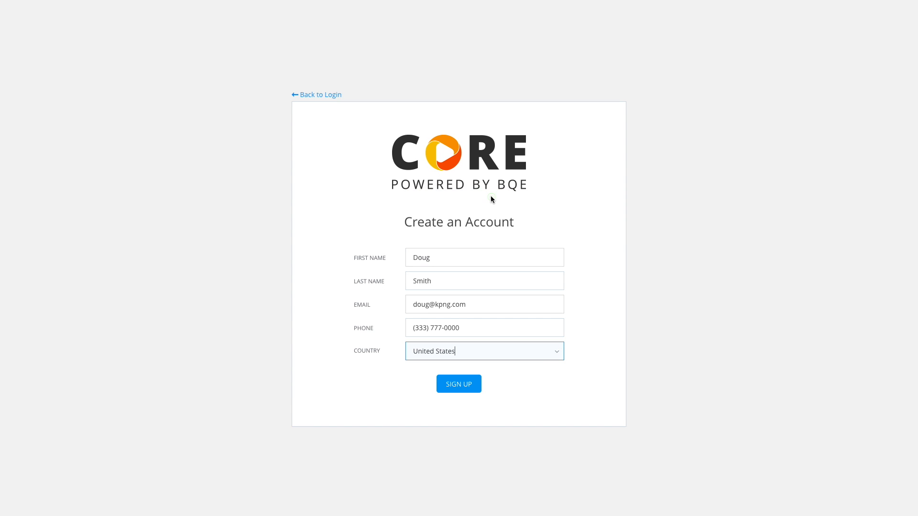
mouse_move(458, 384)
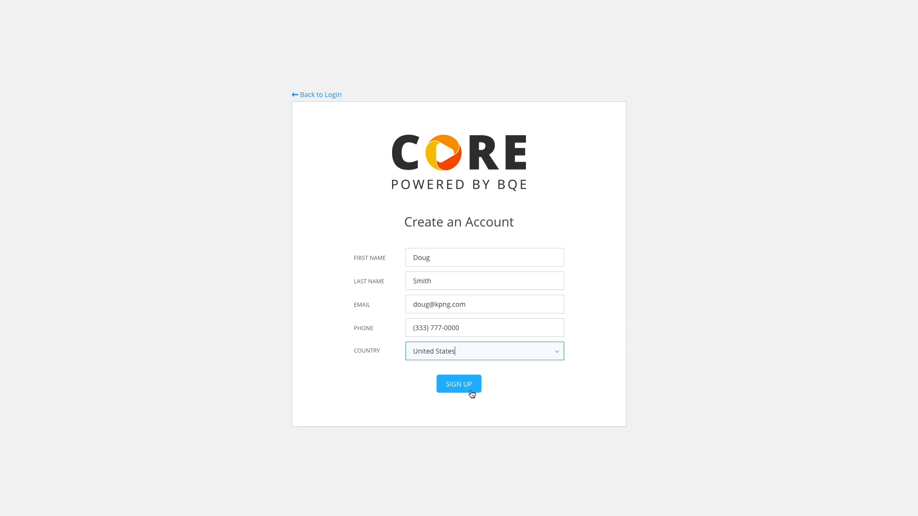
left_click(458, 384)
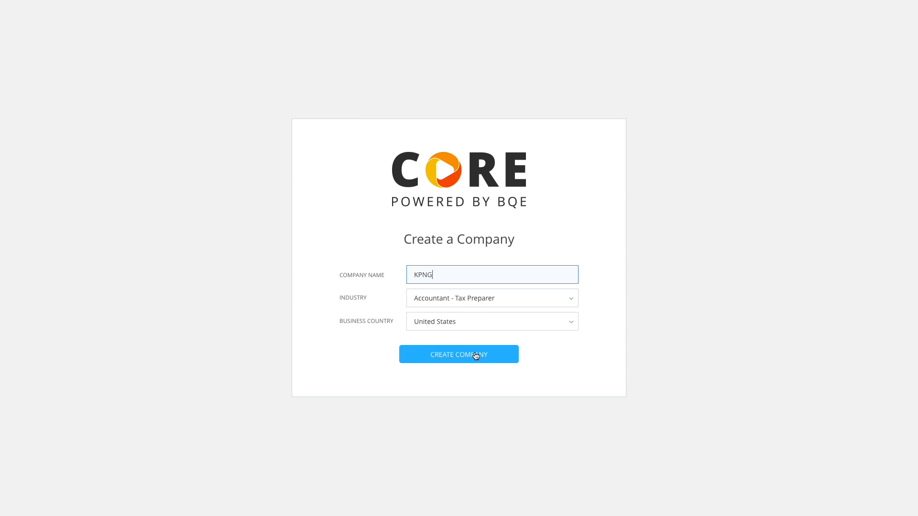
left_click(459, 353)
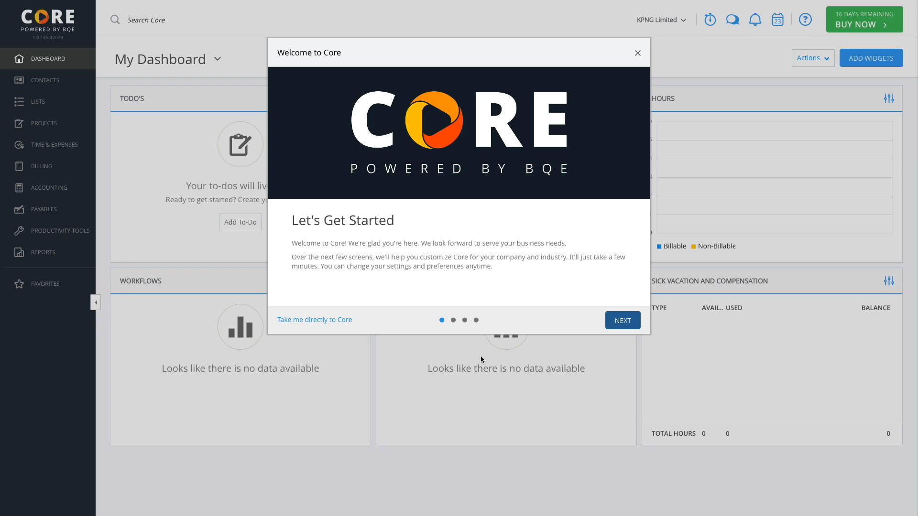
mouse_move(315, 319)
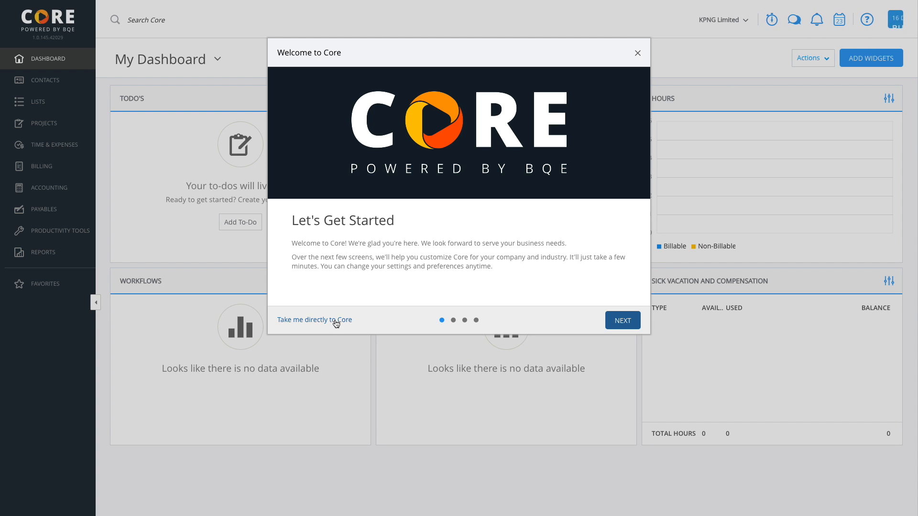
Dismiss the Welcome to Core tour and go straight into Core
left_click(313, 320)
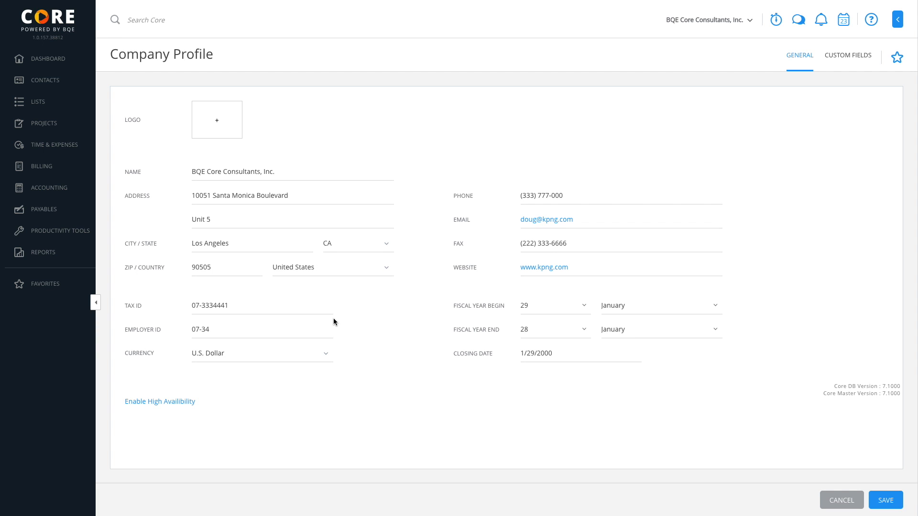
mouse_move(806, 431)
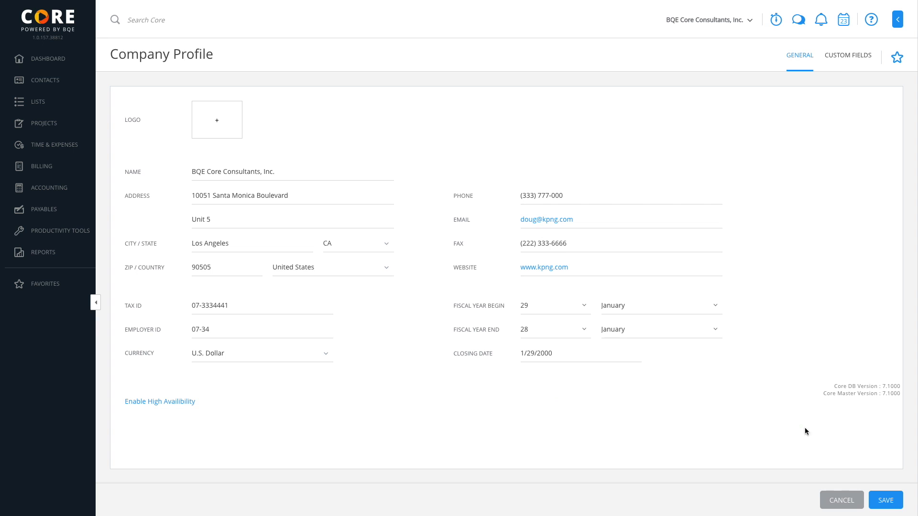
mouse_move(885, 500)
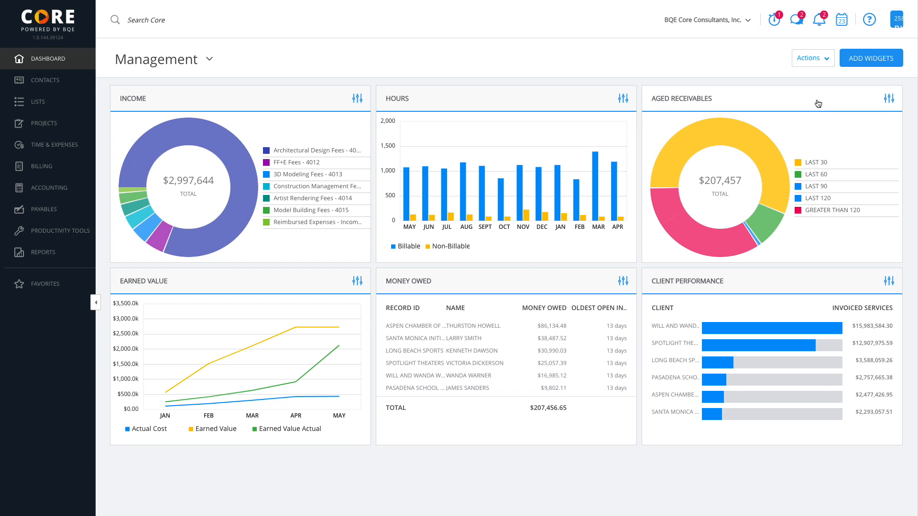
left_click(812, 57)
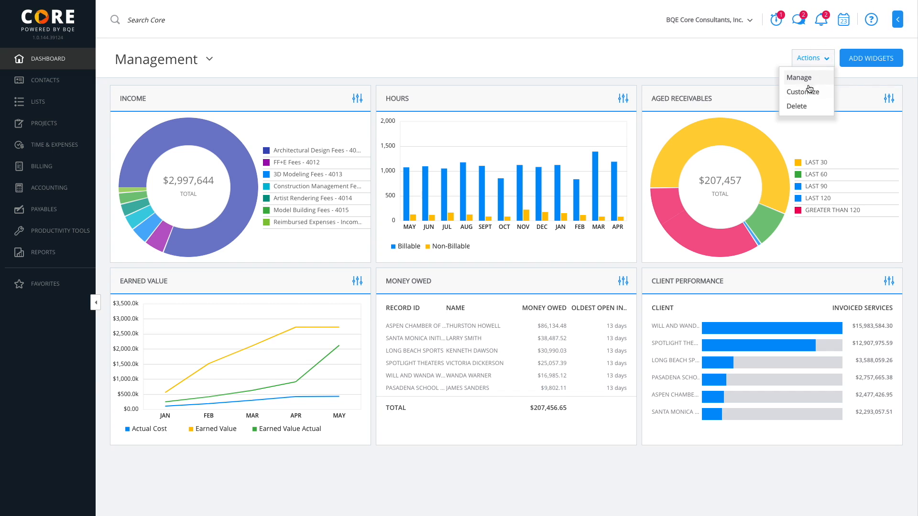
left_click(802, 92)
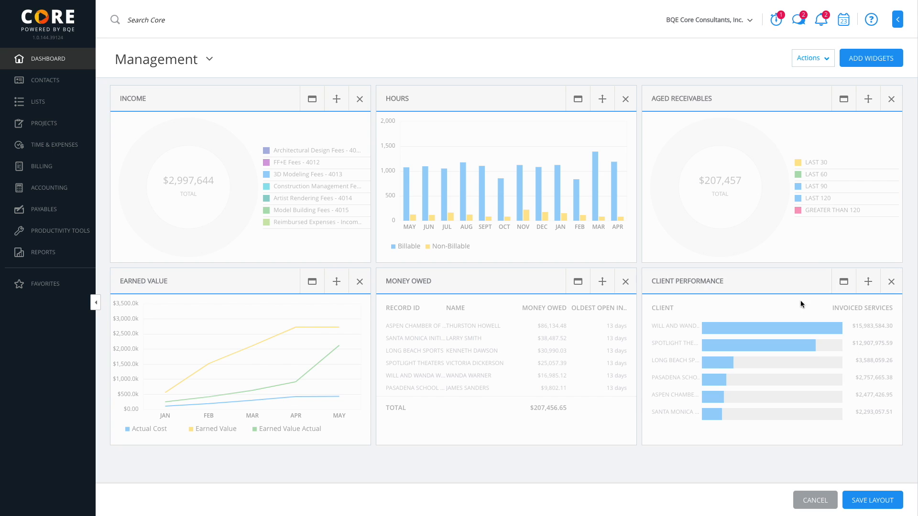
left_click(872, 500)
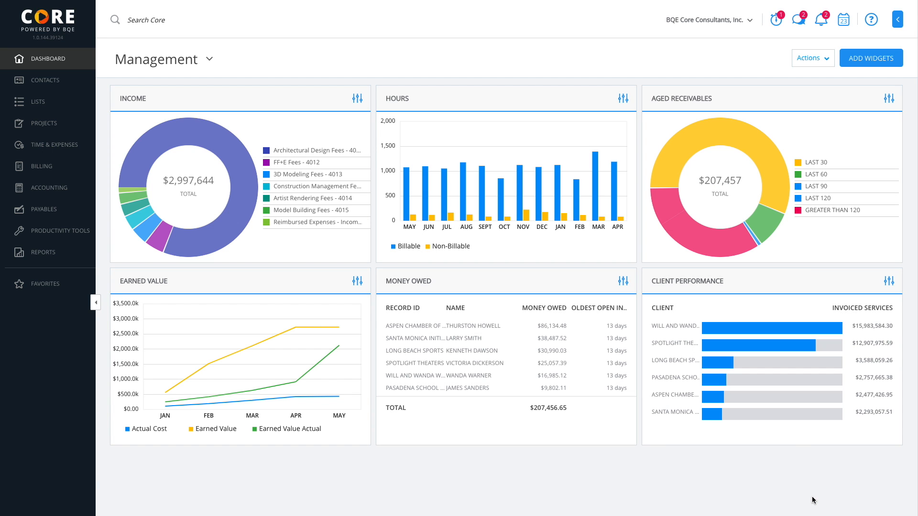
mouse_move(776, 85)
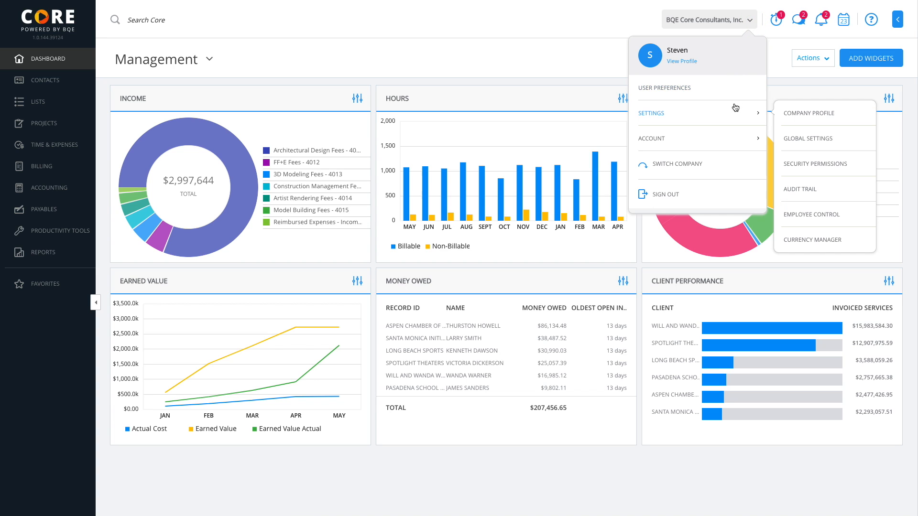
mouse_move(798, 135)
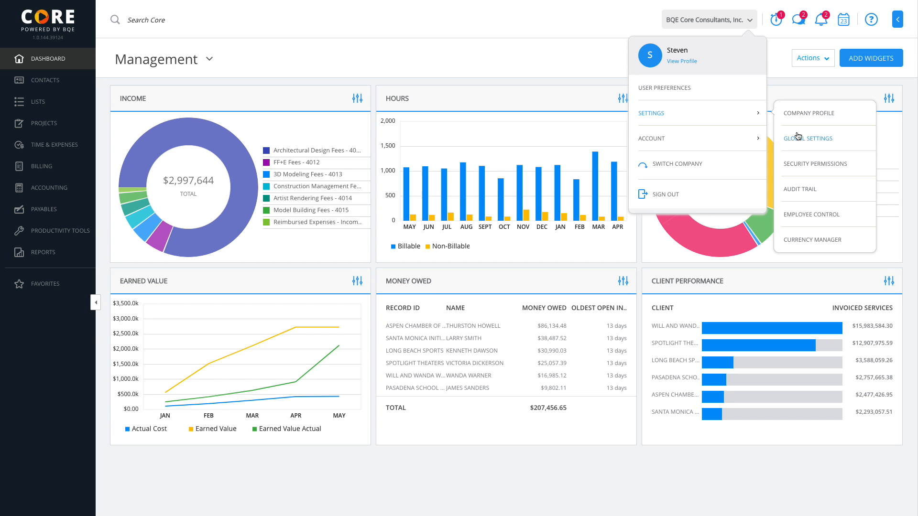
mouse_move(814, 164)
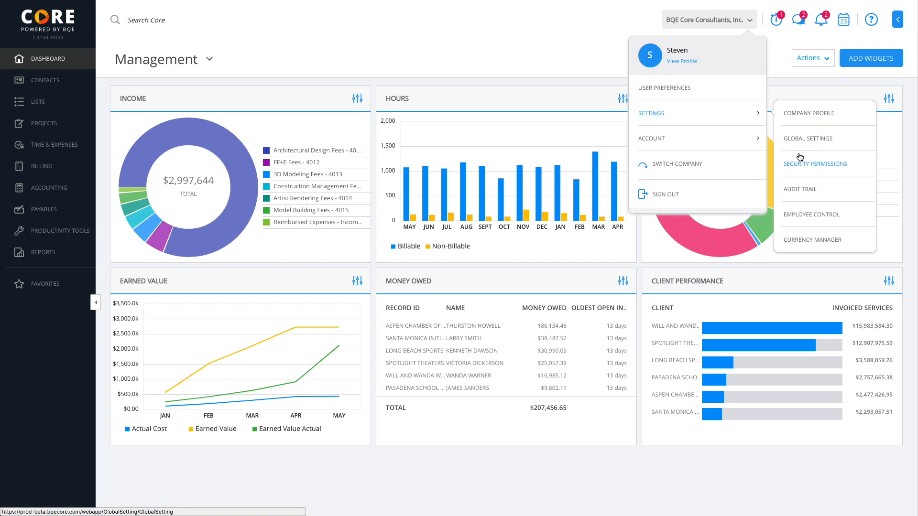
mouse_move(799, 173)
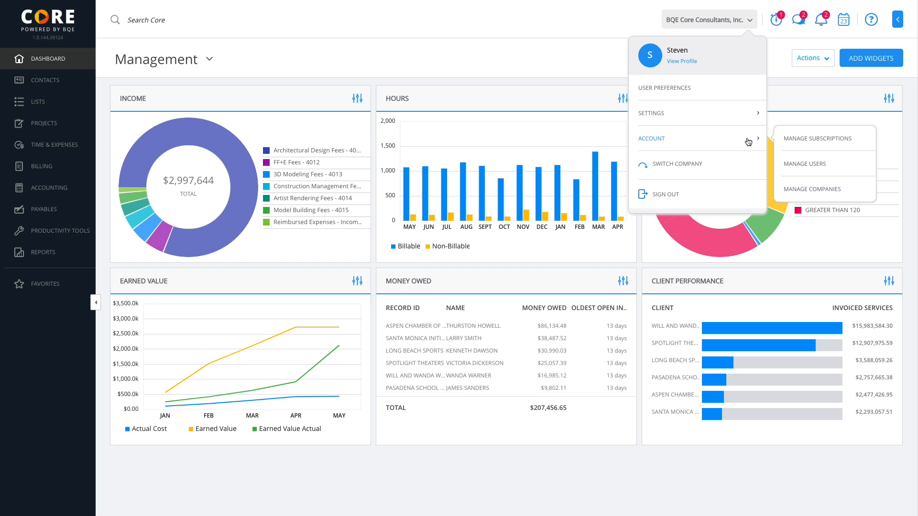
mouse_move(780, 153)
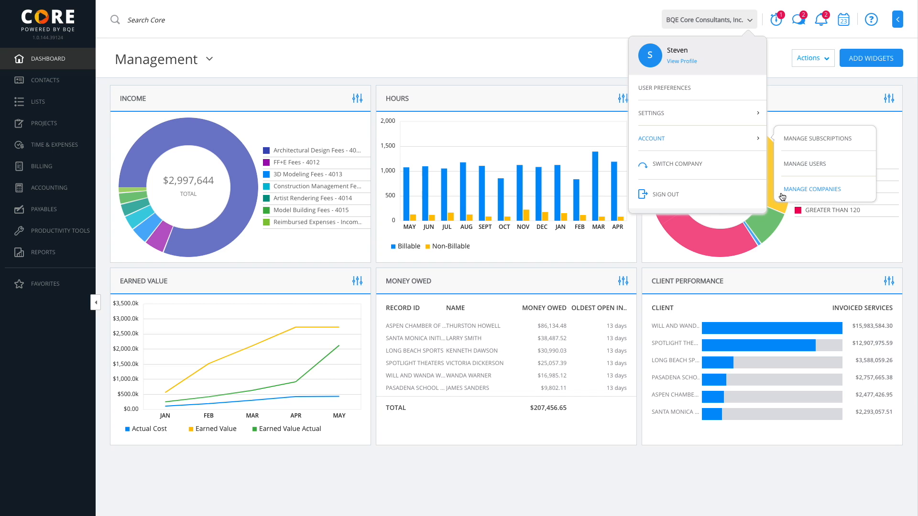
mouse_move(804, 228)
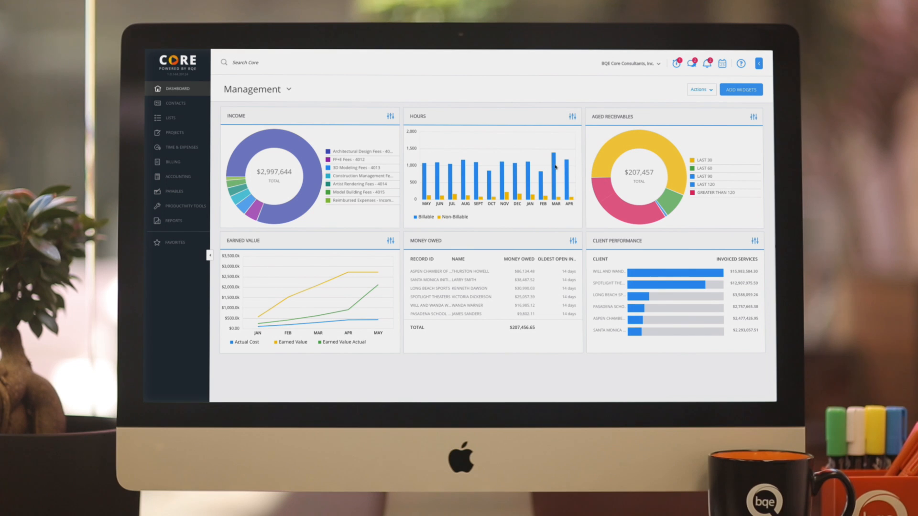
mouse_move(231, 108)
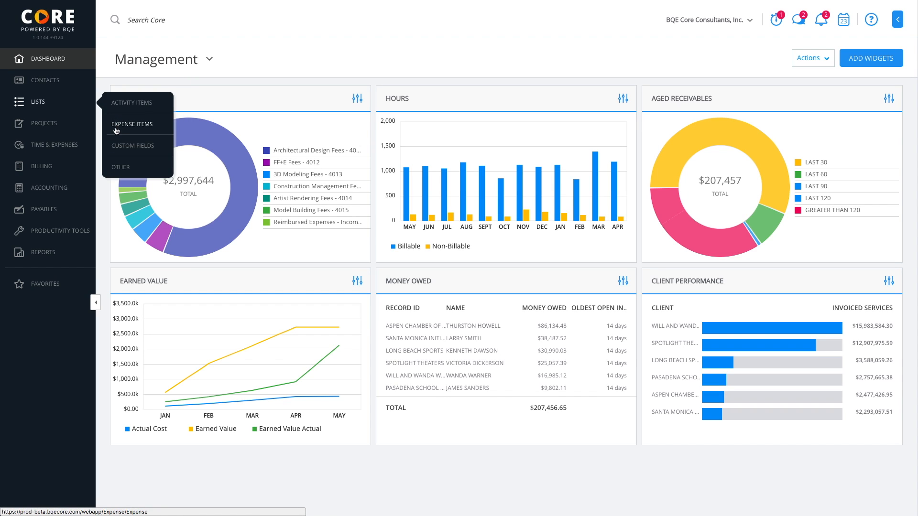
mouse_move(108, 129)
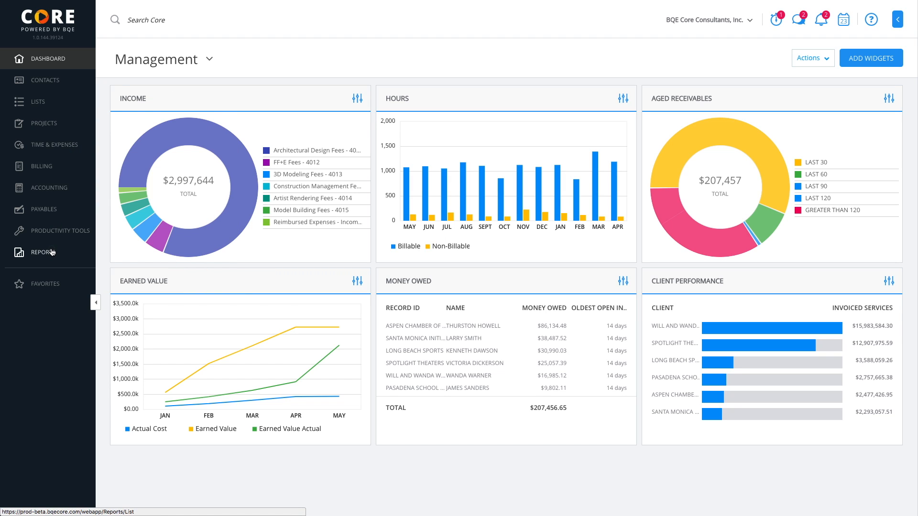
left_click(59, 230)
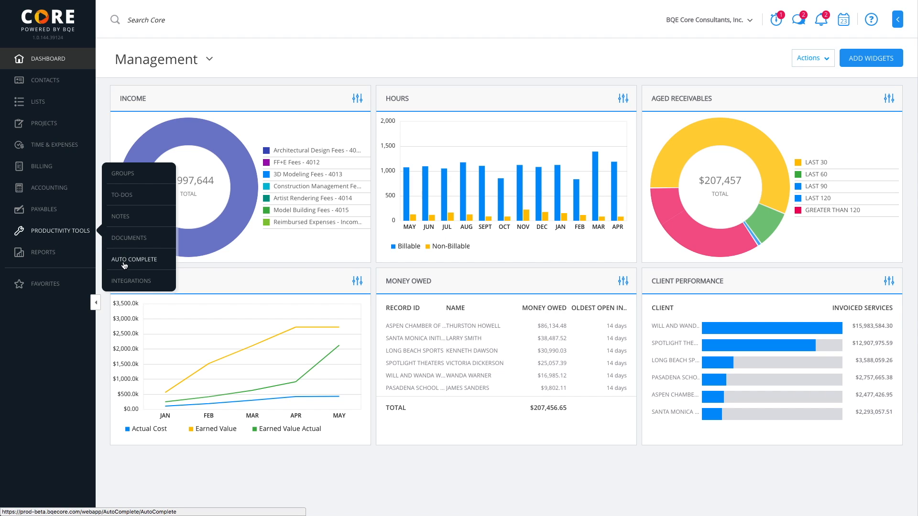
mouse_move(131, 281)
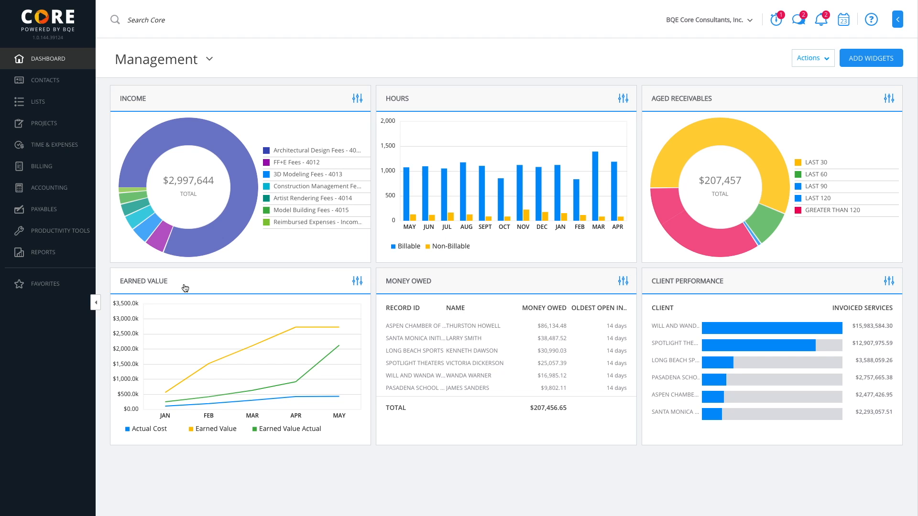
mouse_move(137, 189)
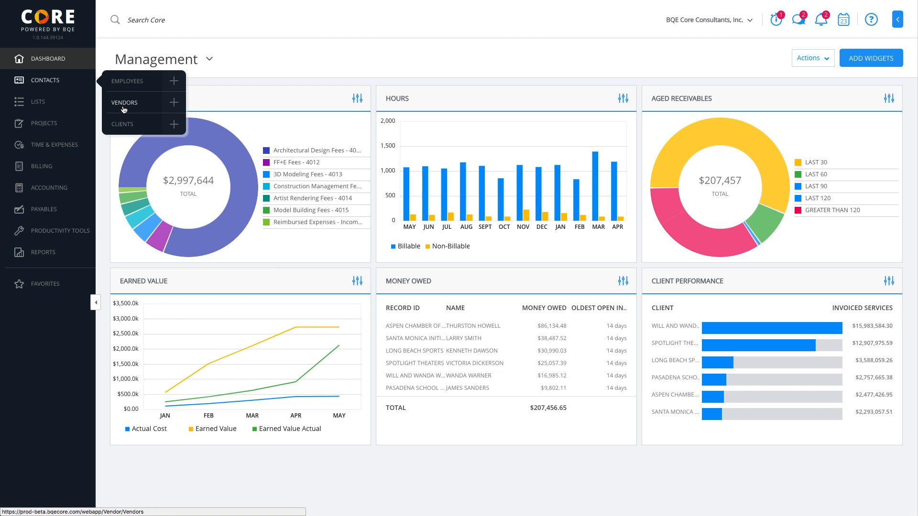
mouse_move(140, 113)
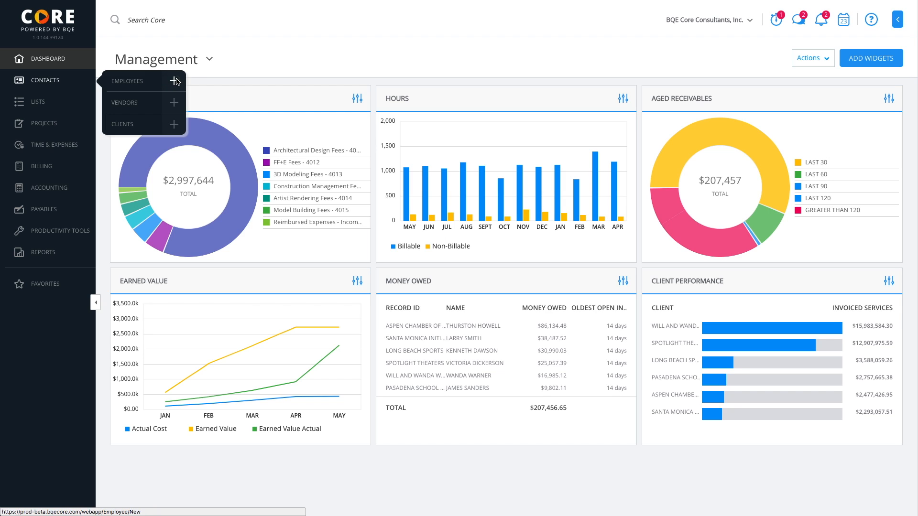
left_click(174, 80)
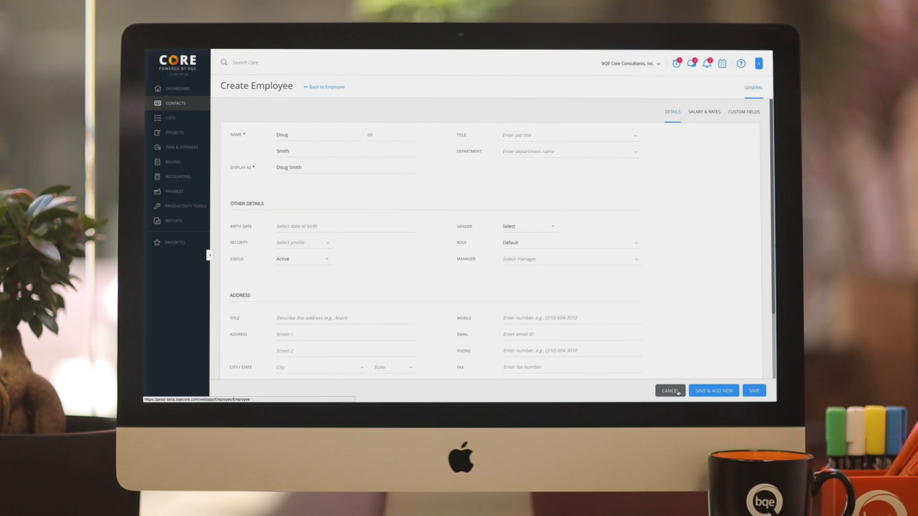
left_click(669, 390)
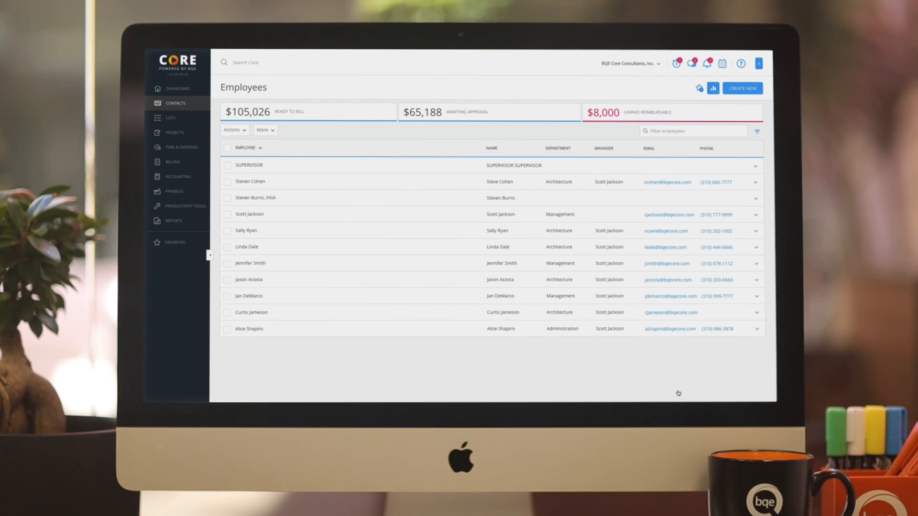
mouse_move(204, 150)
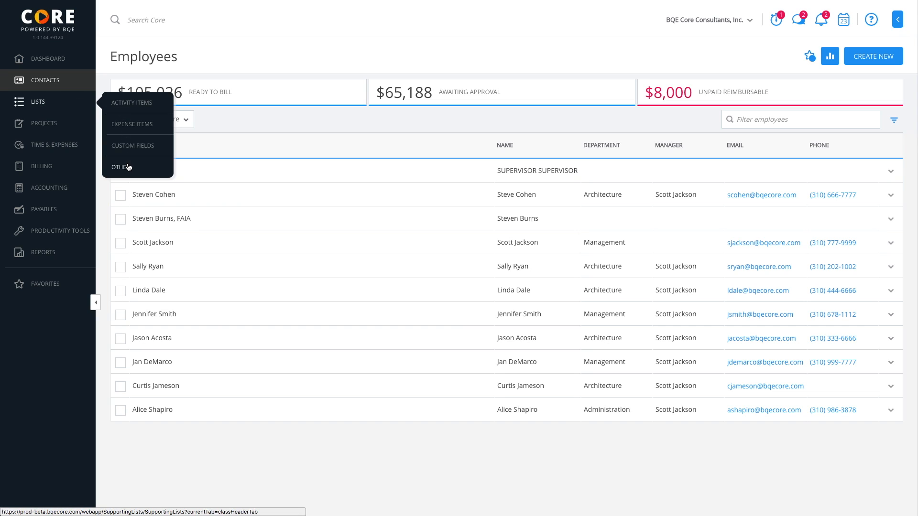
mouse_move(132, 102)
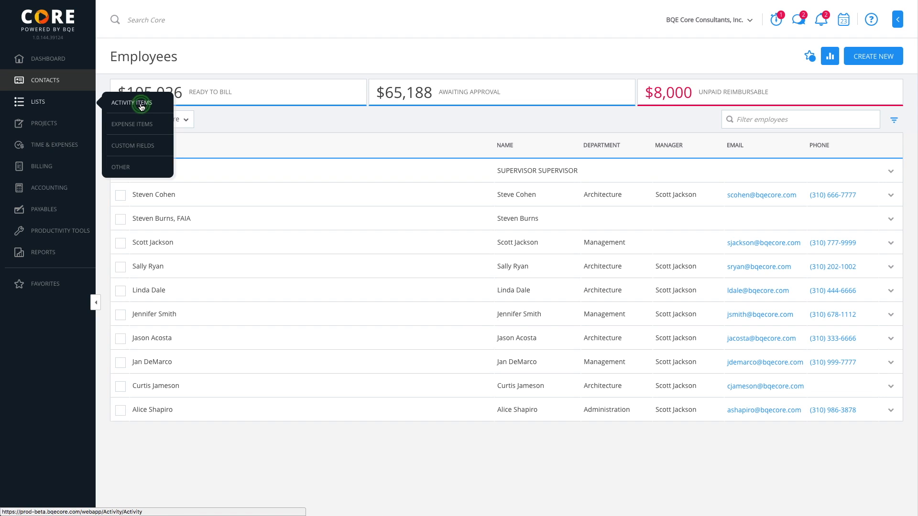
Add a billable General activity item described as Staff Meeting and save it
left_click(132, 103)
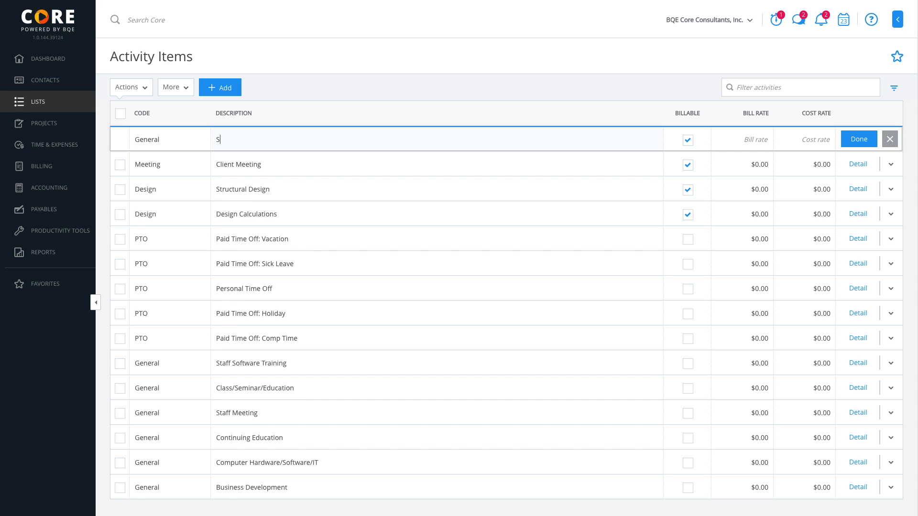
type("Staff Meeting")
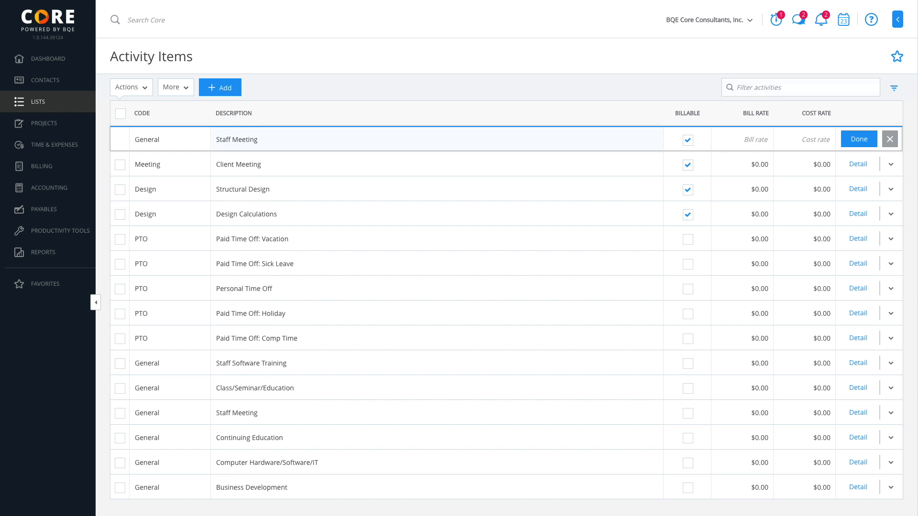
left_click(857, 140)
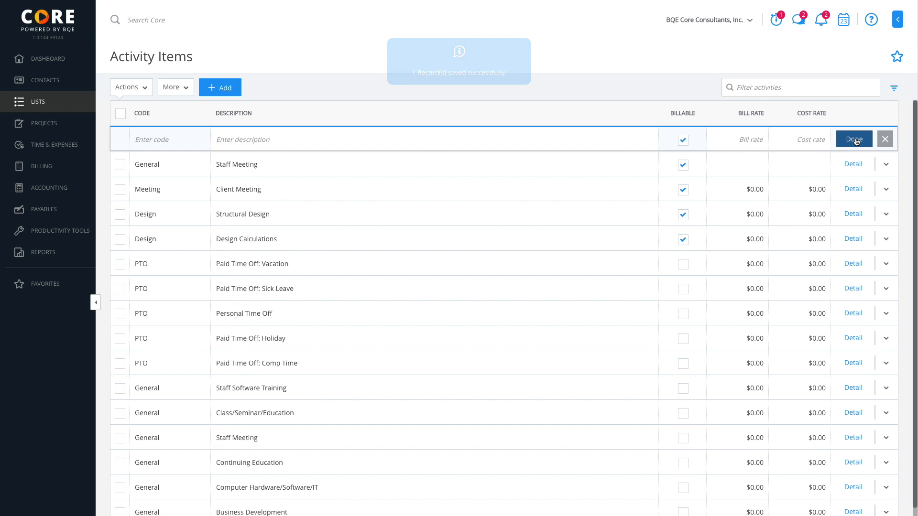
left_click(853, 140)
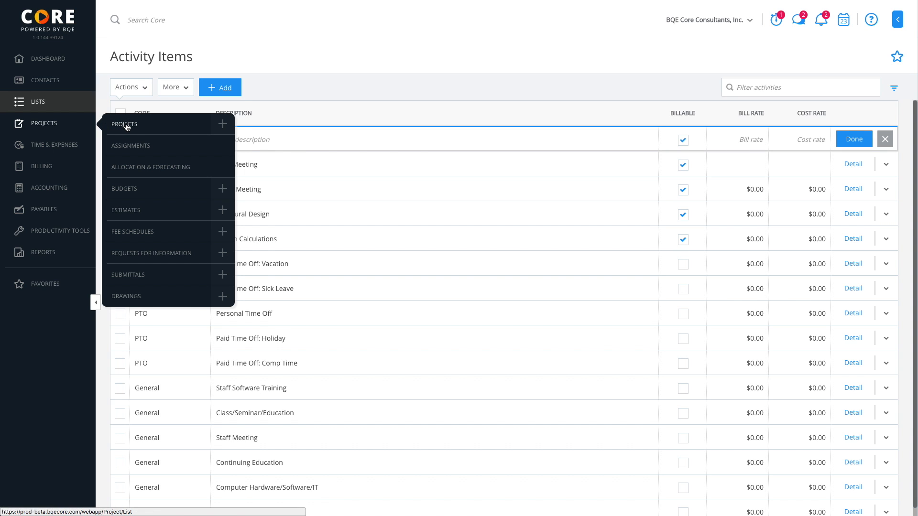
left_click(125, 124)
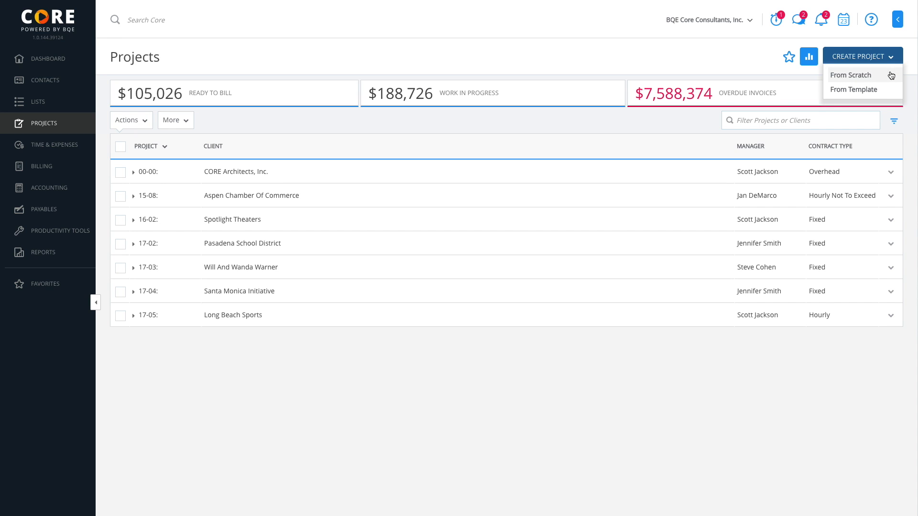
left_click(851, 75)
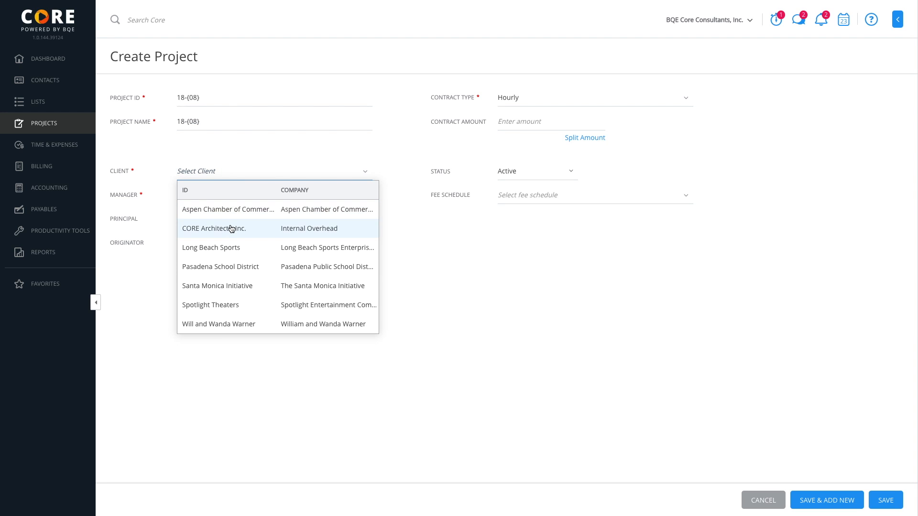
left_click(210, 246)
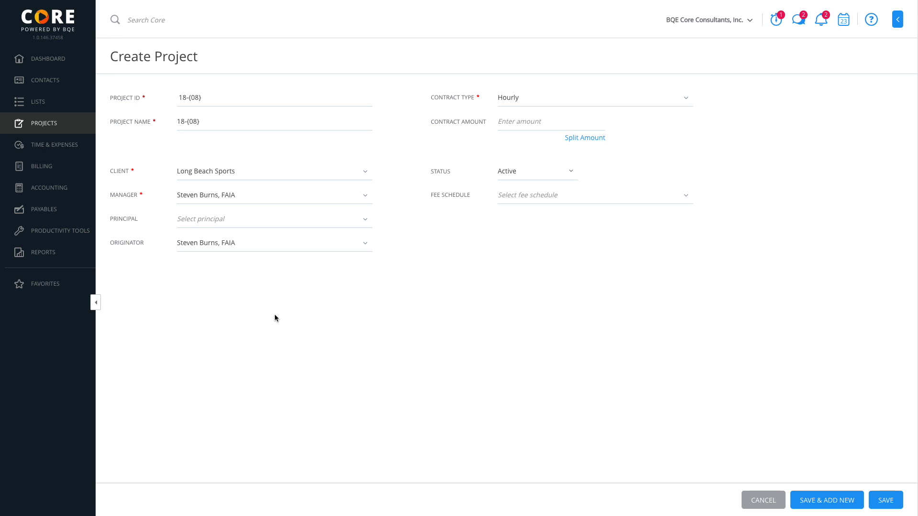
mouse_move(878, 487)
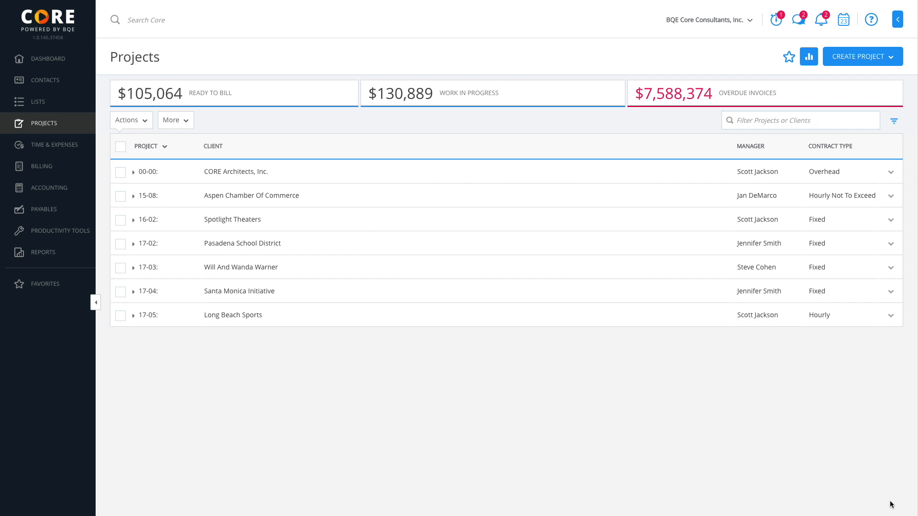
mouse_move(447, 463)
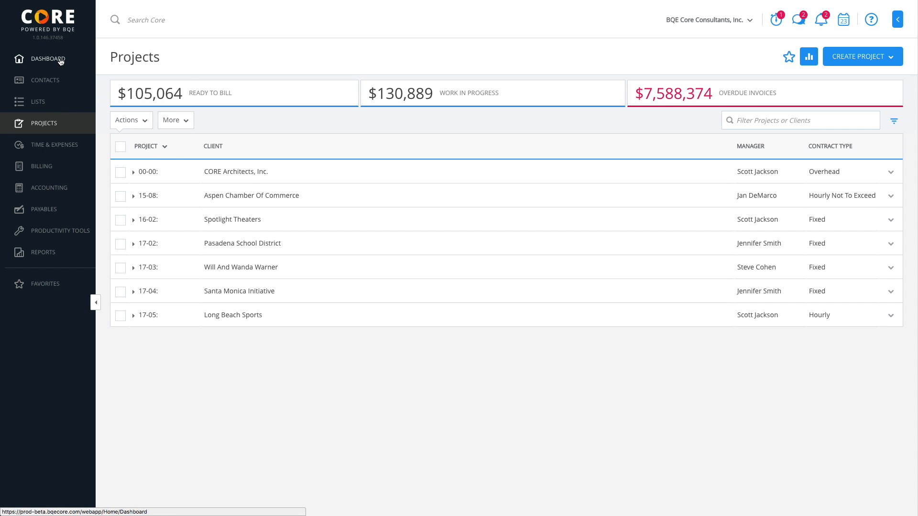
Return to the Management dashboard from the projects list
left_click(48, 59)
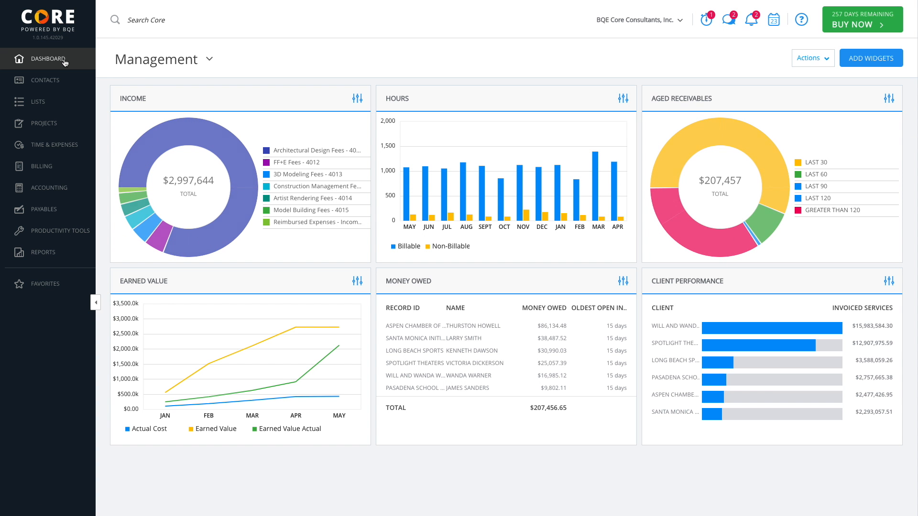
mouse_move(105, 70)
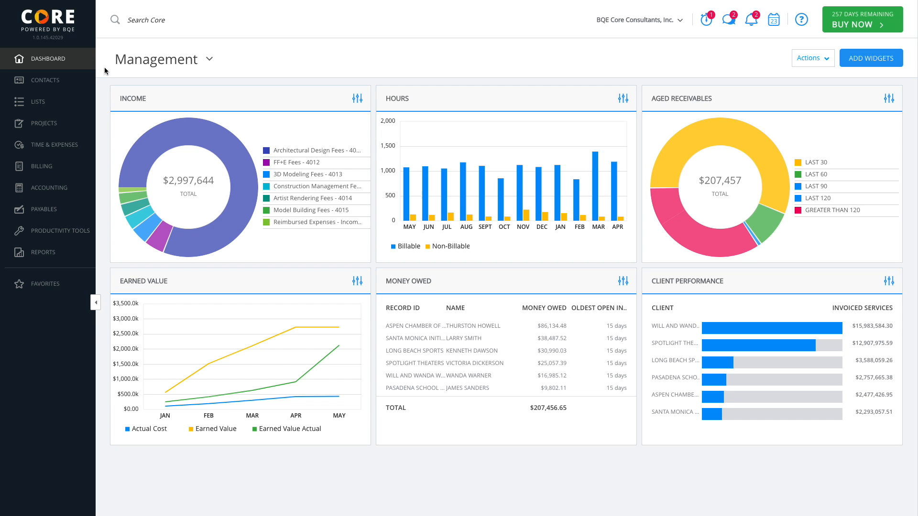